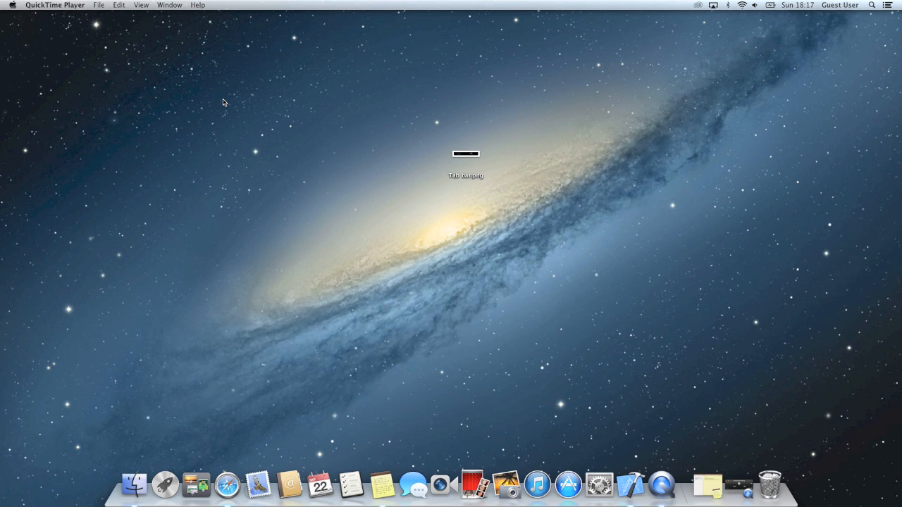
mouse_move(456, 160)
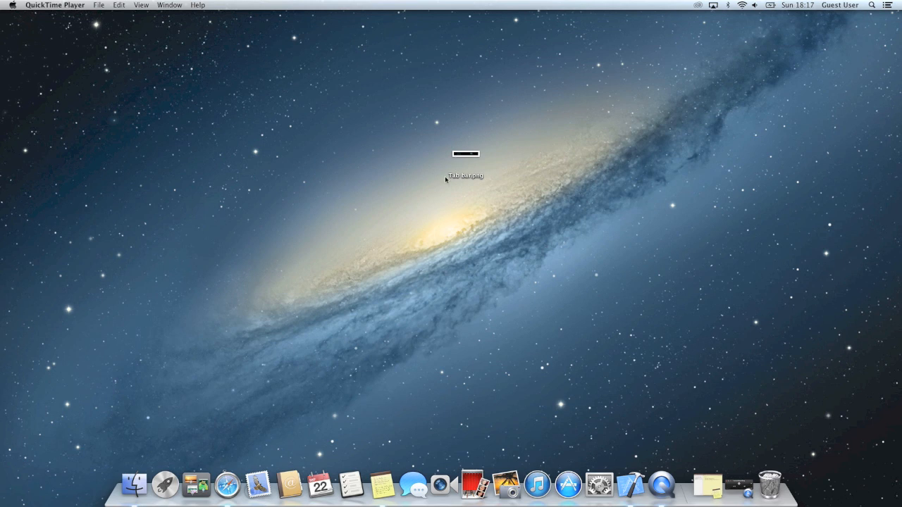
Step: Preview Tab bar.png, then create a Tabbed Application project named 'Tab Bar' on the Desktop
left_click(466, 153)
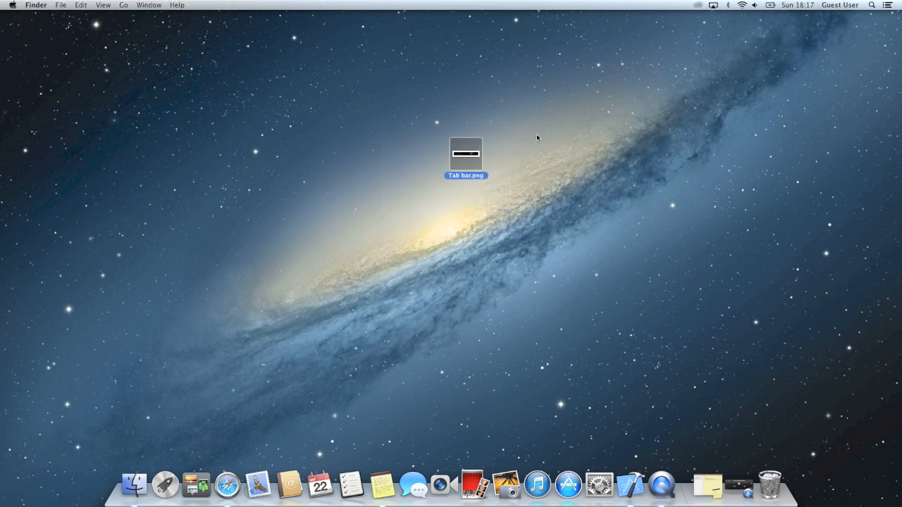
double_click(465, 153)
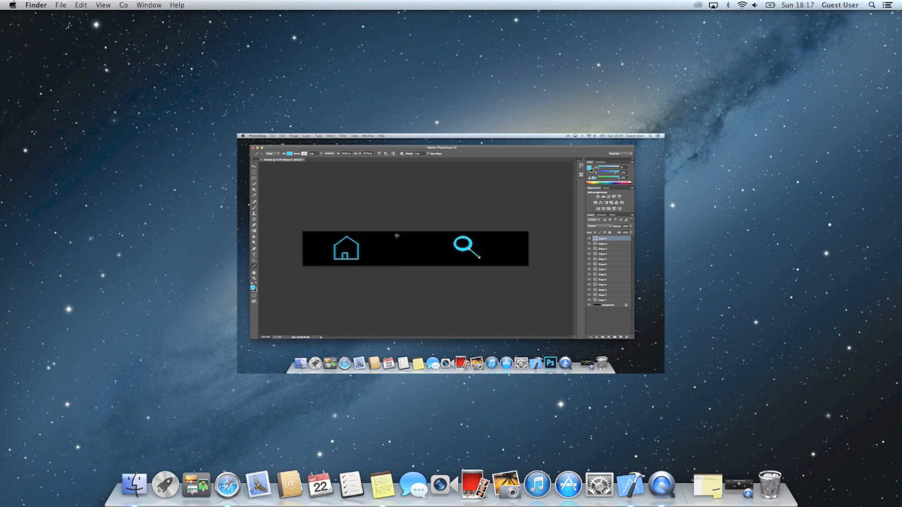
mouse_move(502, 240)
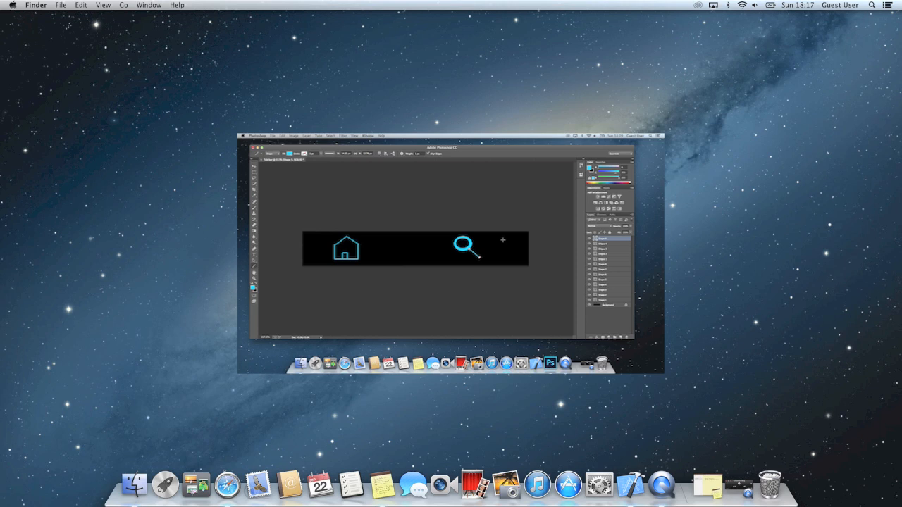
mouse_move(422, 257)
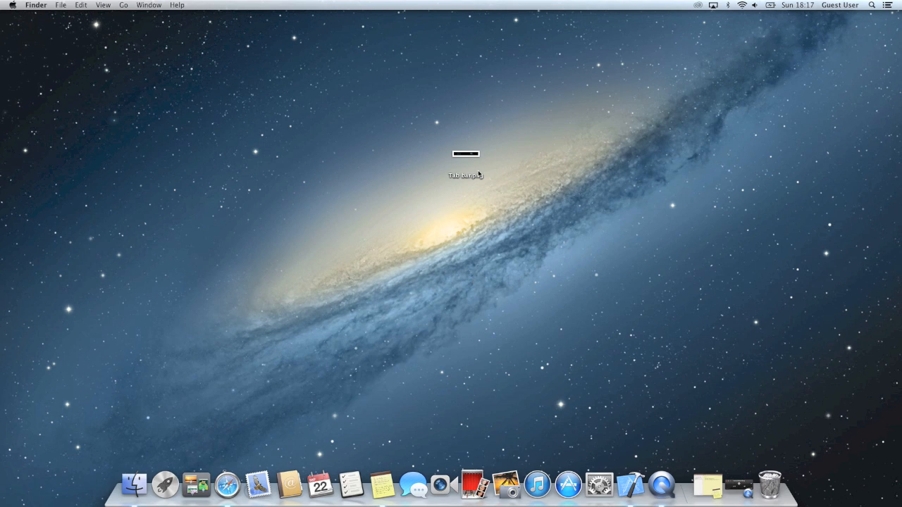
mouse_move(661, 484)
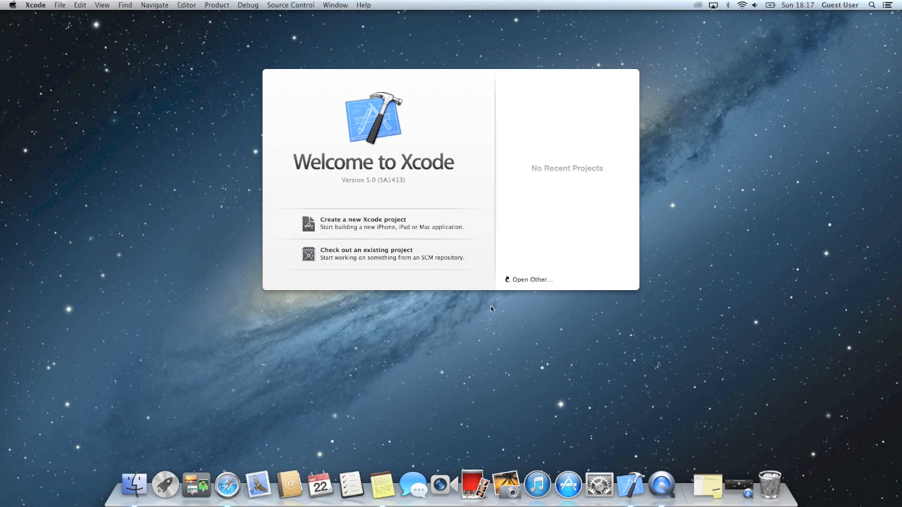
left_click(363, 223)
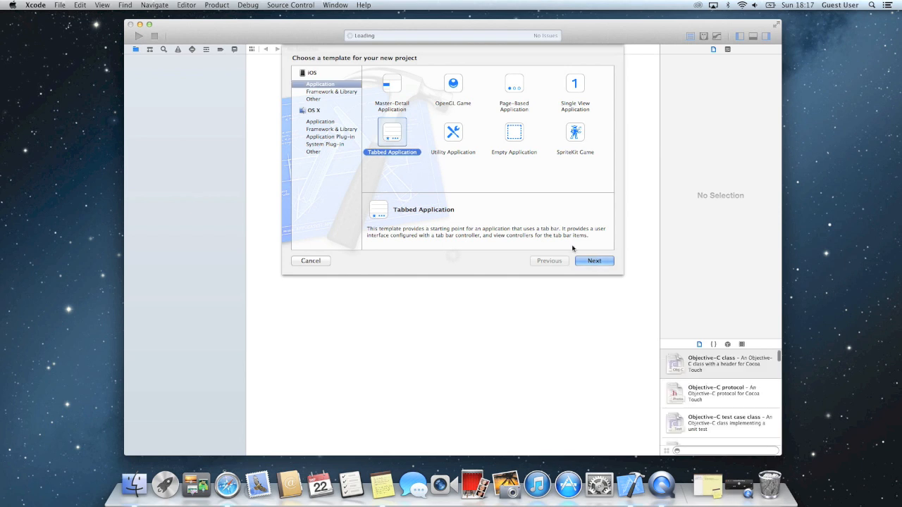
left_click(595, 261)
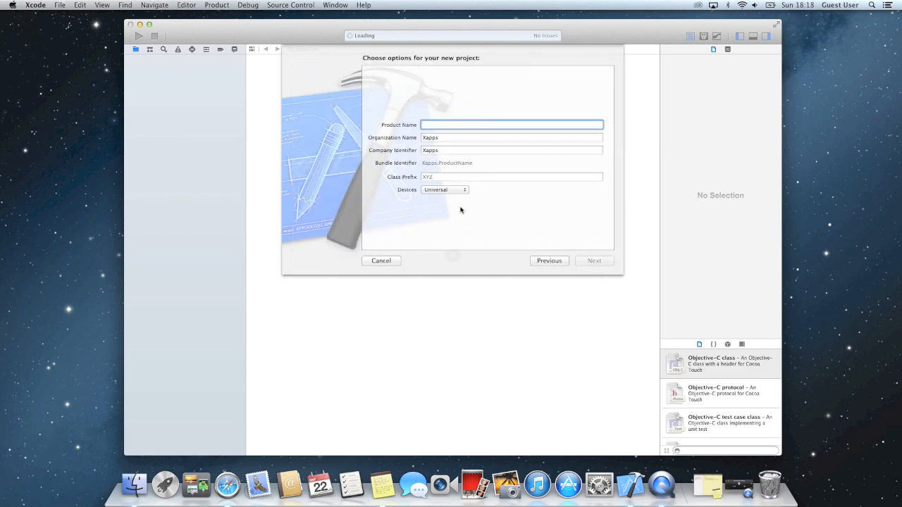
type("Ta")
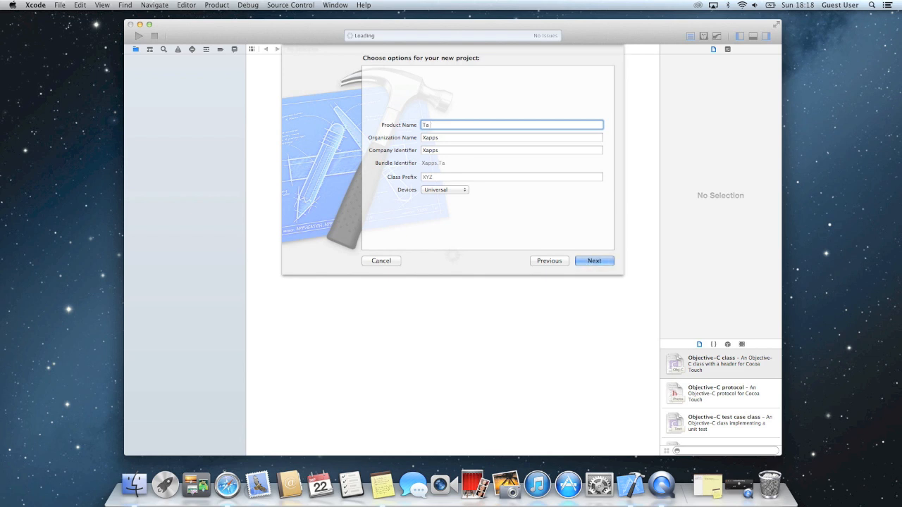
type("b Bar")
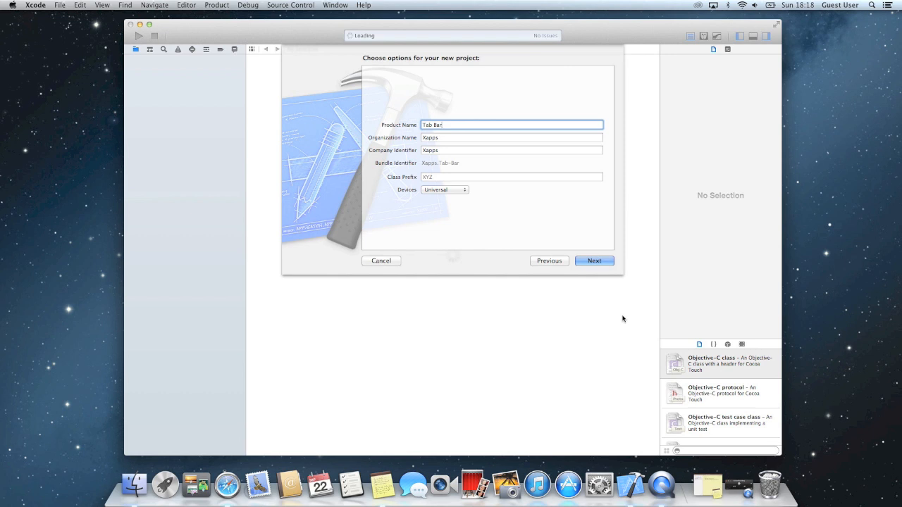
left_click(595, 260)
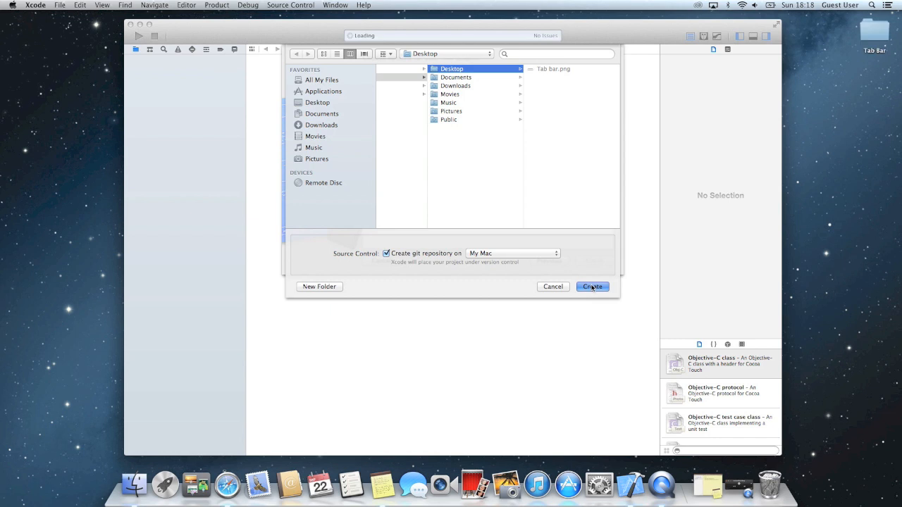
left_click(593, 287)
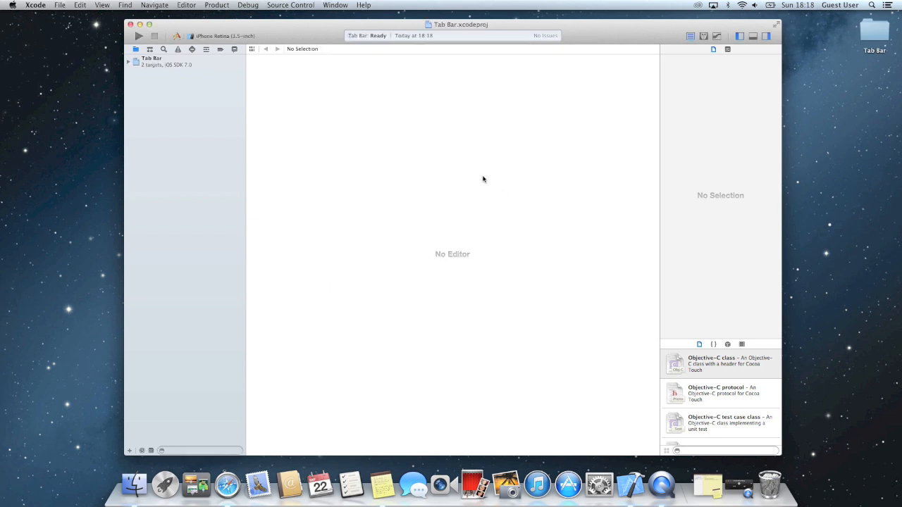
Step: In AppDelegate.m's launch method, type 'UITabBar *tabBar = [UITabBar appearance];'
left_click(151, 58)
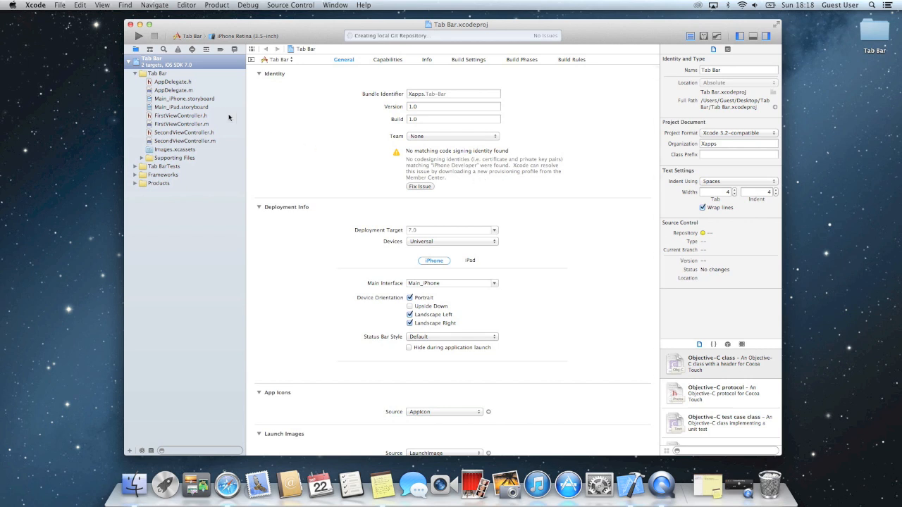
left_click(173, 90)
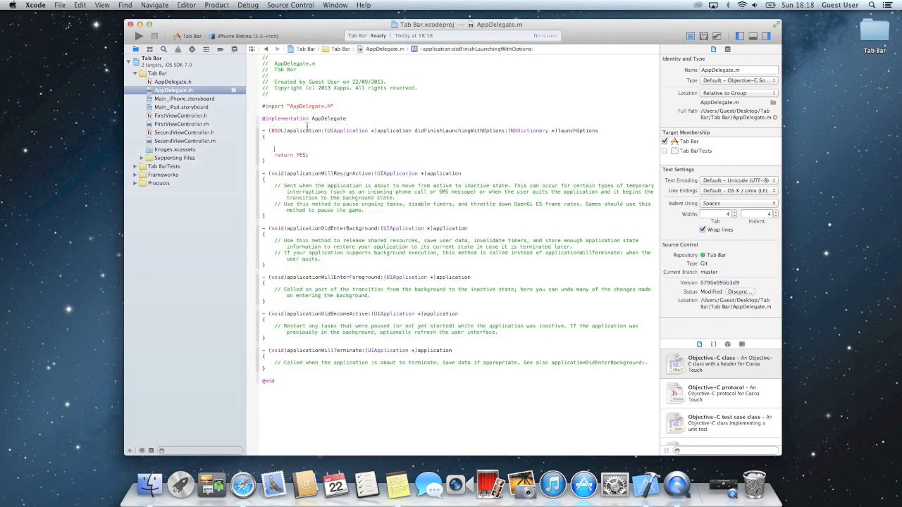
type("UITabBar *tabBar = [UITabBar appearance];")
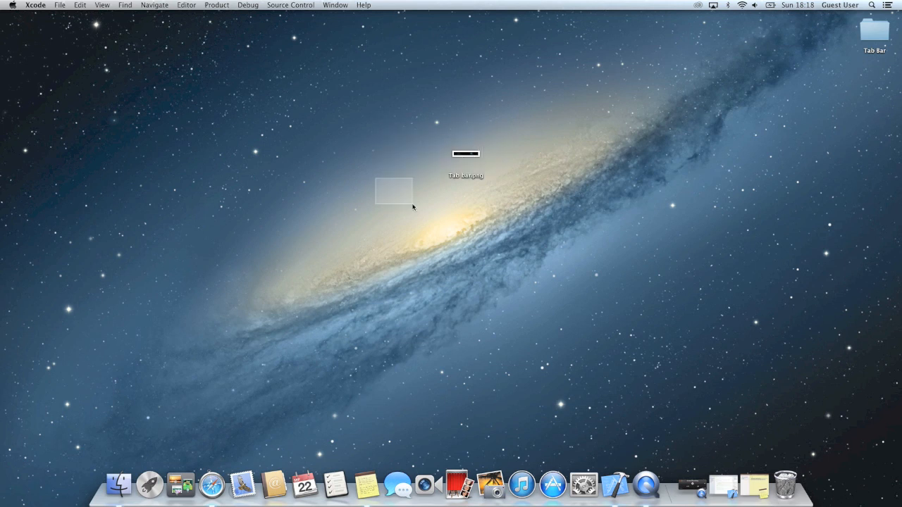
Step: Overwrite the 'Nav Bar' string in setBackgroundImage with the Tab bar image name
left_click(394, 192)
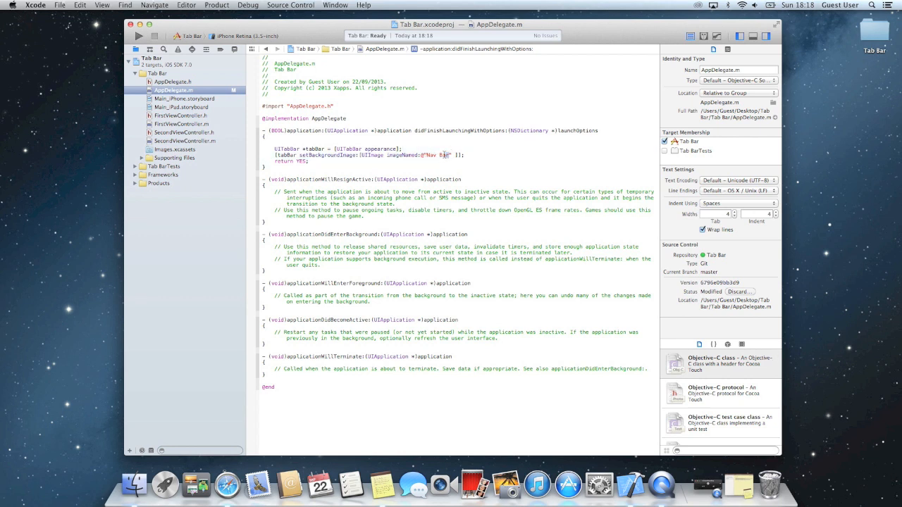
double_click(437, 155)
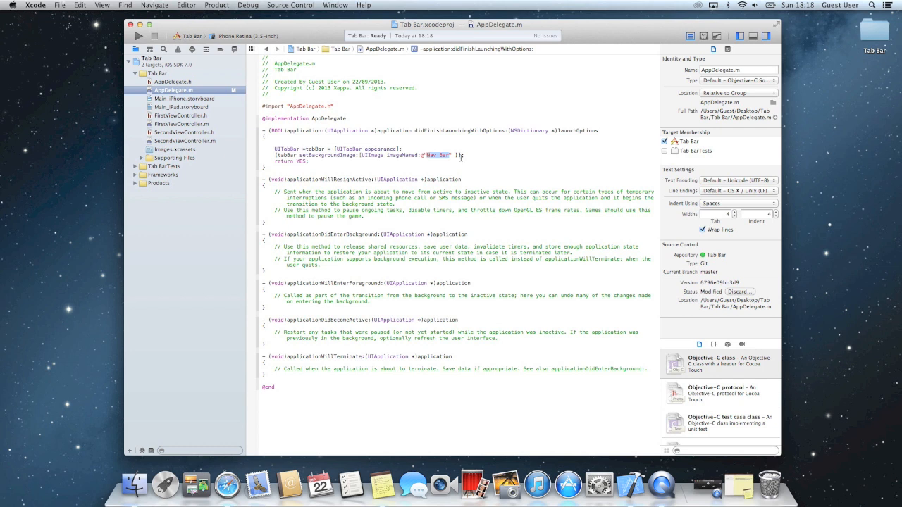
type("Tab B")
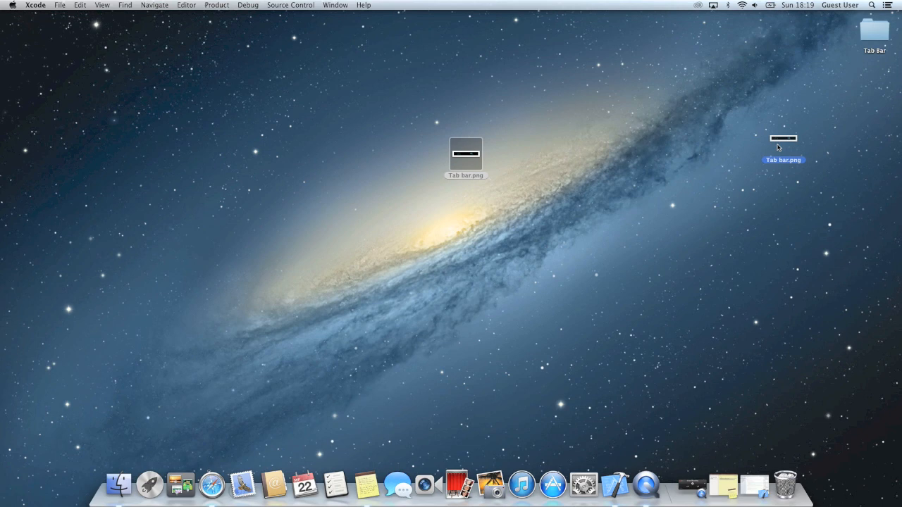
Step: Add Tab bar.png to Supporting Files with 'Copy items into destination group's folder' checked
double_click(466, 151)
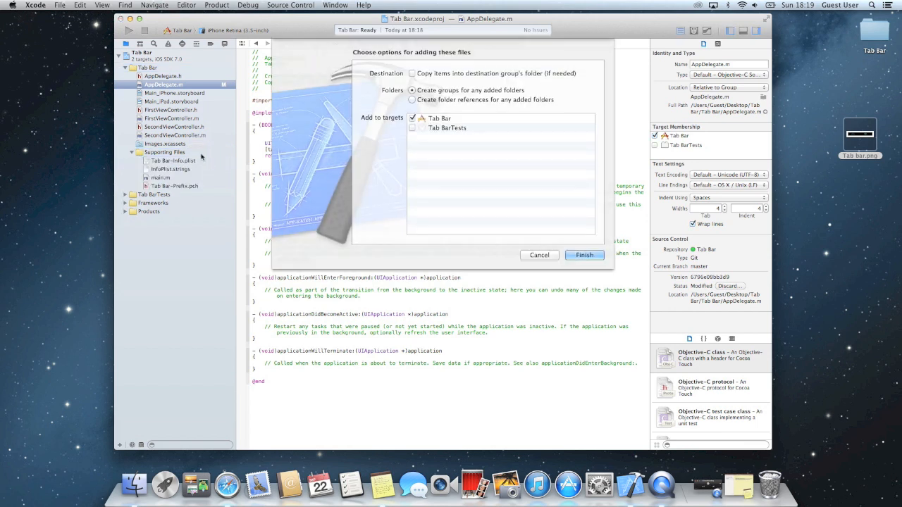
left_click(412, 73)
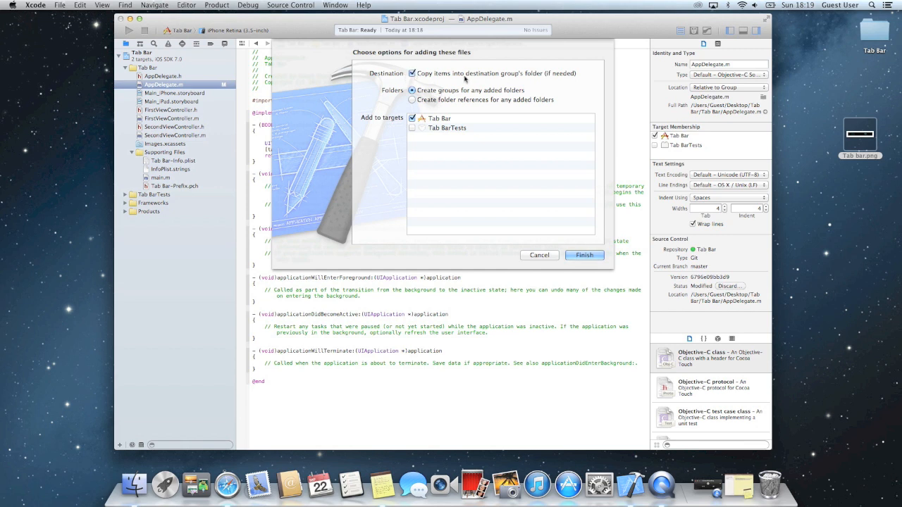
mouse_move(379, 97)
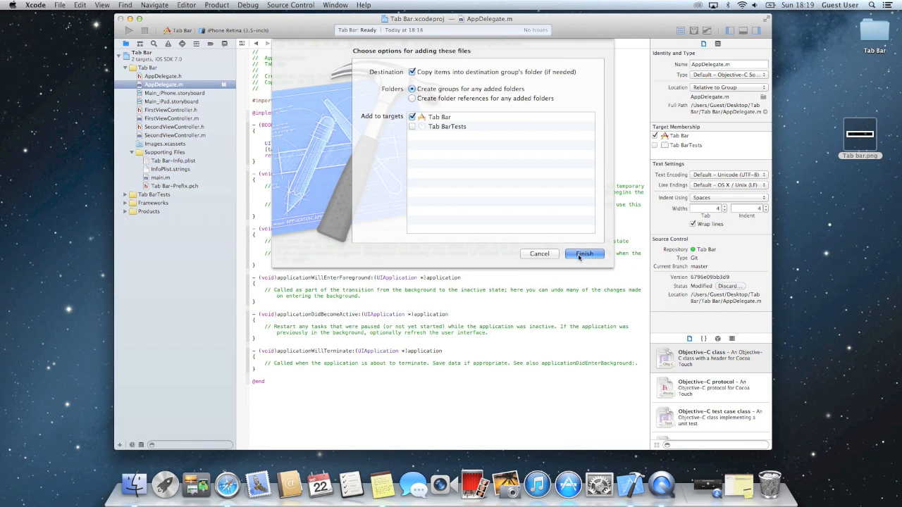
left_click(584, 253)
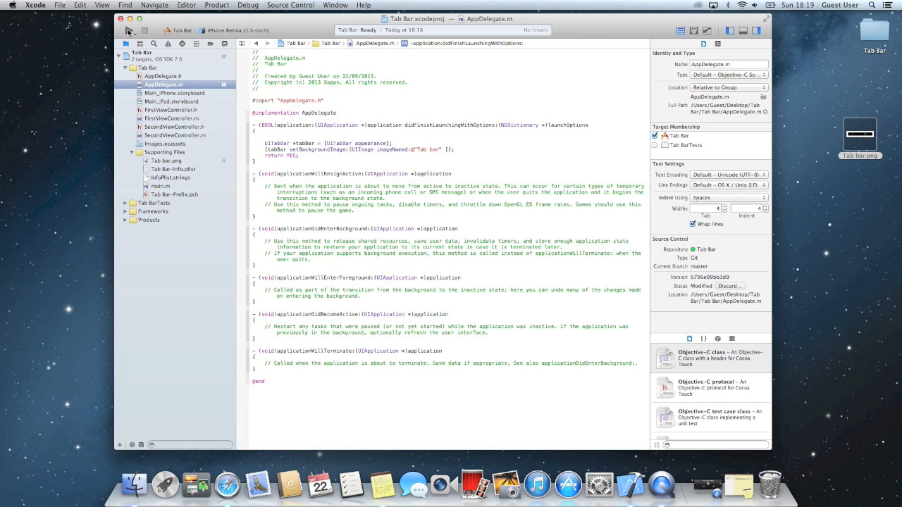
Step: Build and run the Tab Bar app in iOS Simulator, showing its dark tab bar
left_click(126, 30)
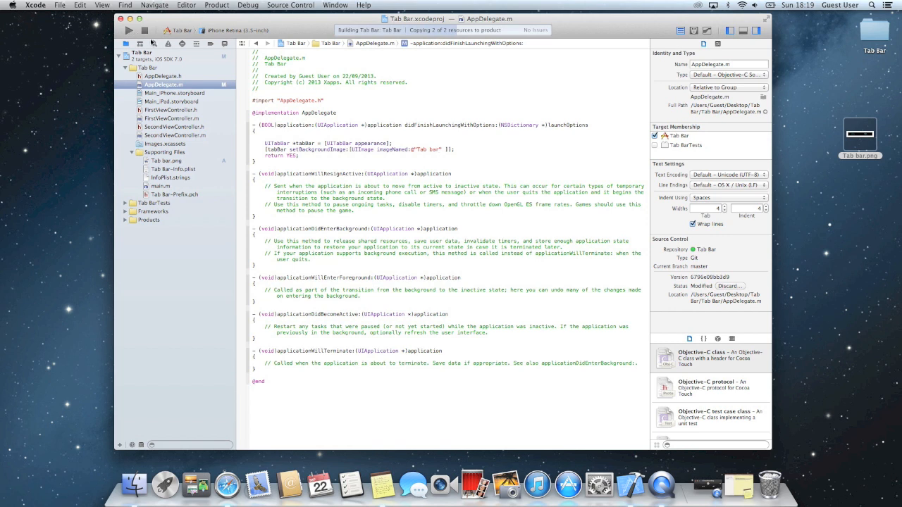
left_click(129, 30)
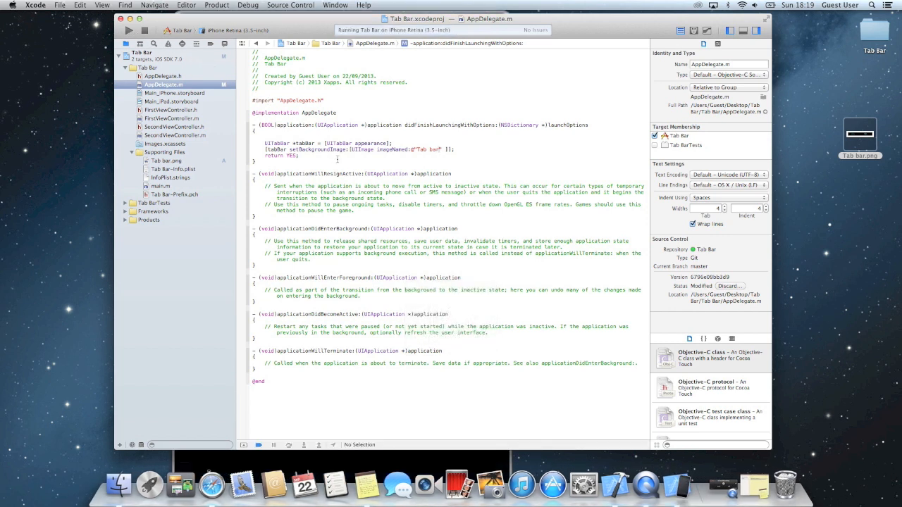
left_click(129, 30)
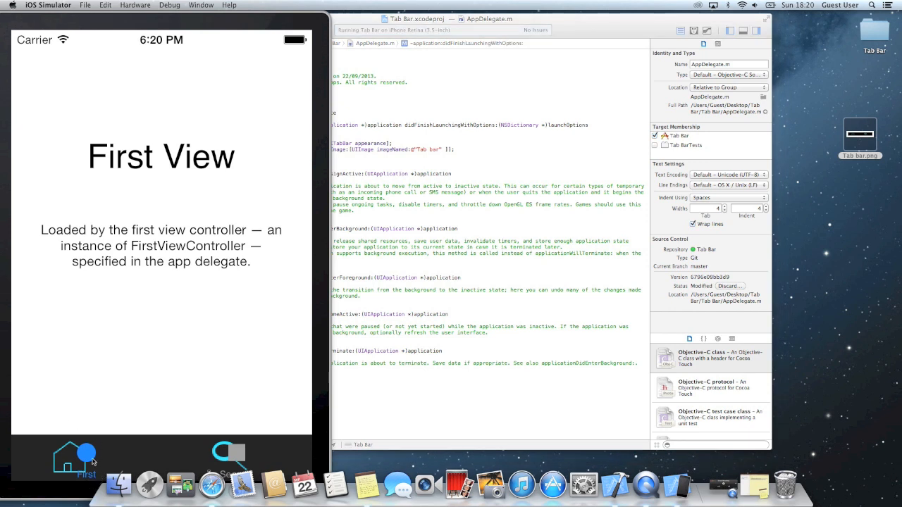
mouse_move(244, 451)
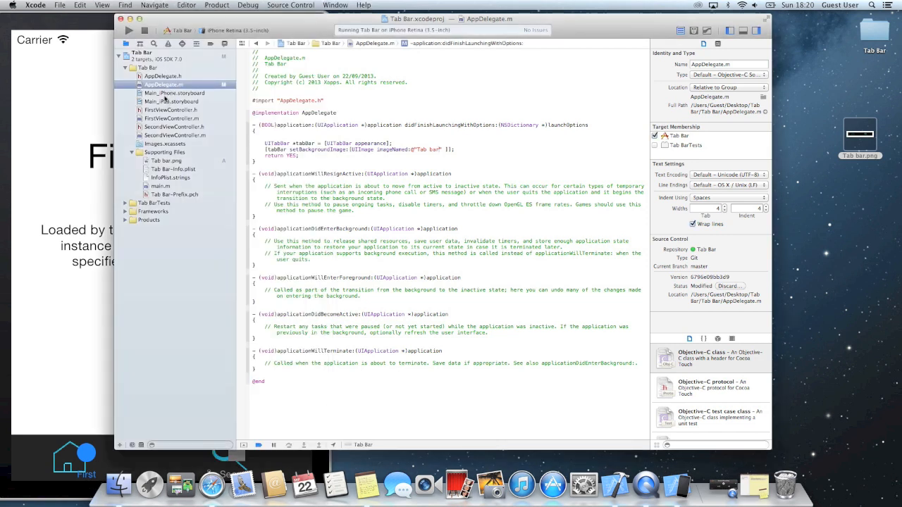
Step: Open Main_iPhone.storyboard in the editor
left_click(174, 92)
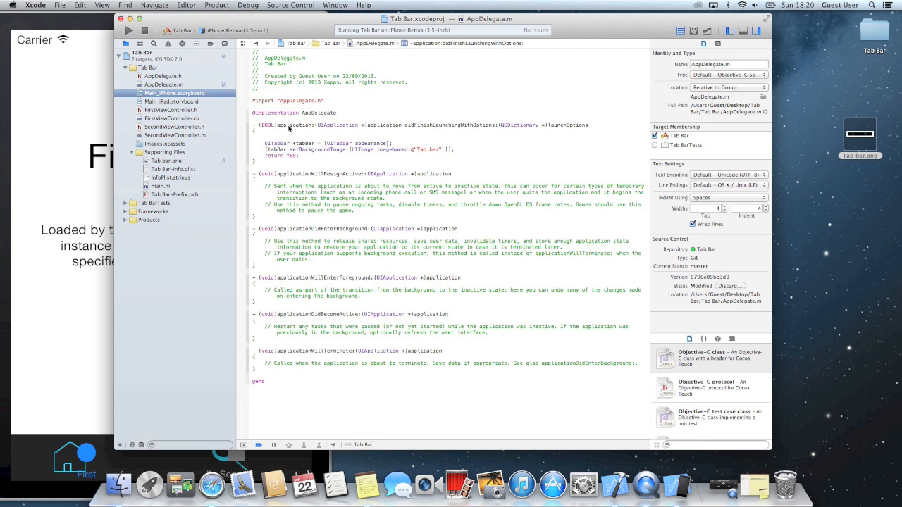
left_click(174, 92)
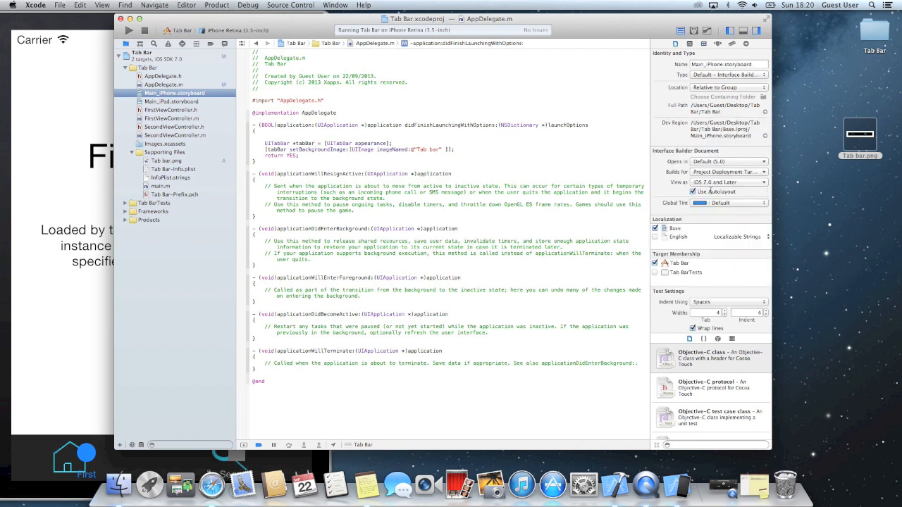
left_click(174, 92)
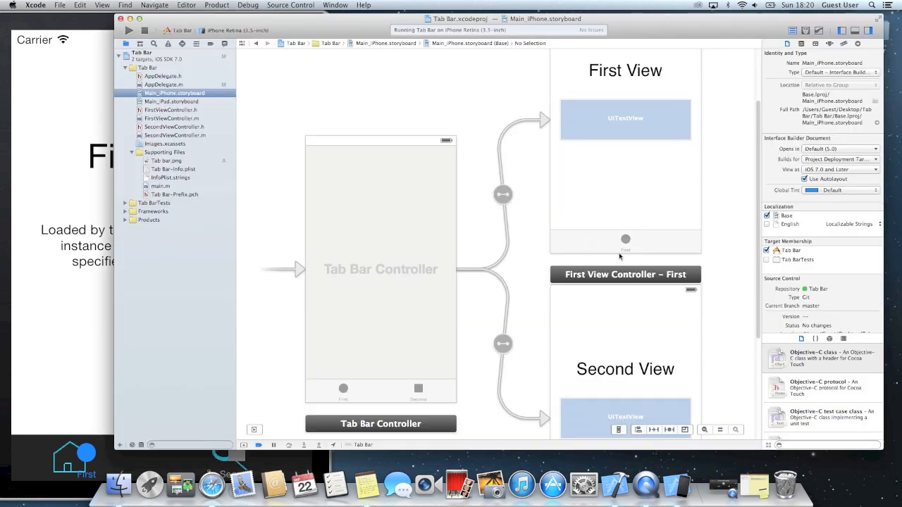
Step: Clear the tab items' titles and image names, then run the app again
left_click(625, 239)
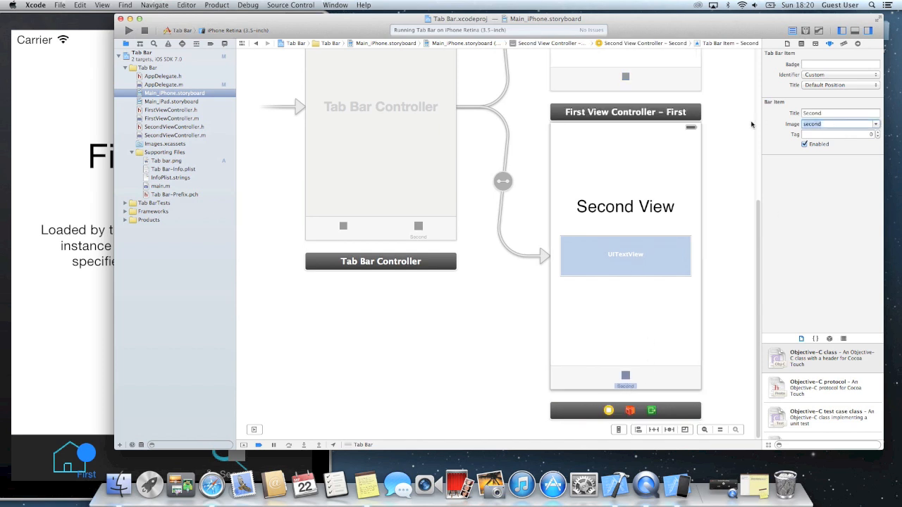
left_click(839, 113)
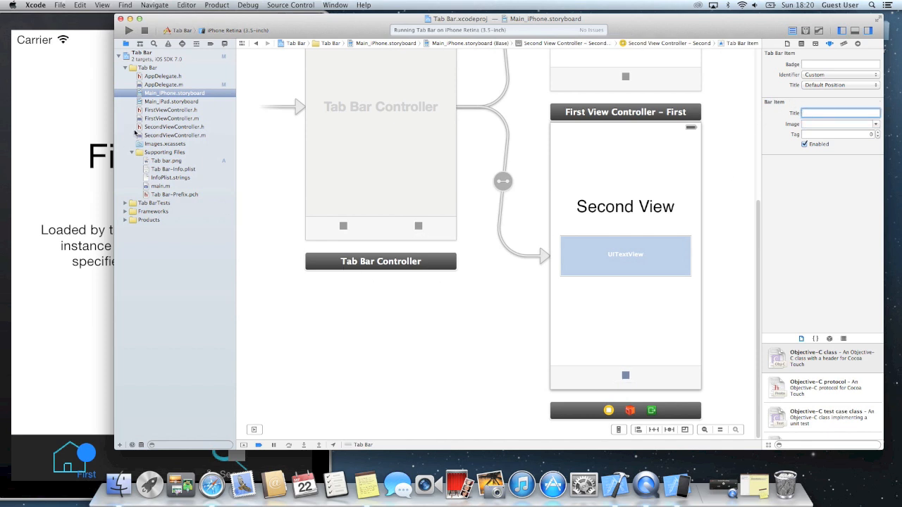
left_click(129, 30)
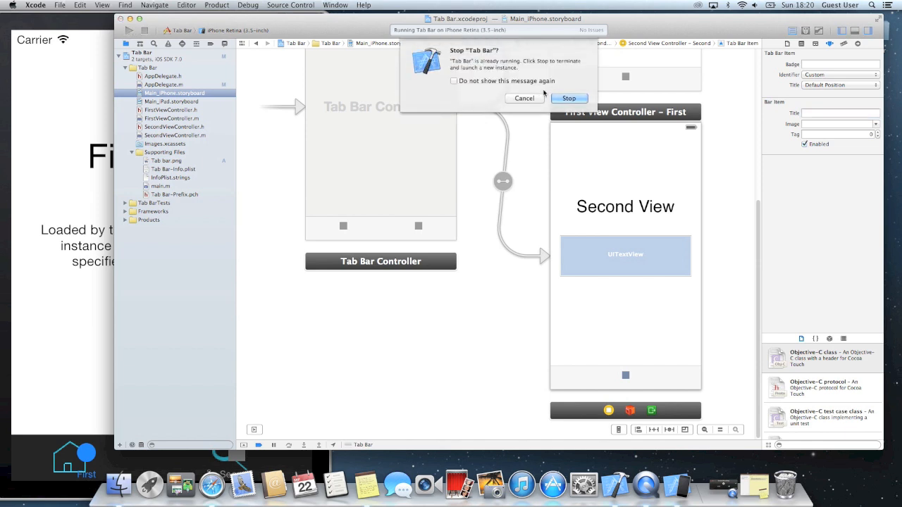
Step: Stop the old run to relaunch, then switch to the Second tab and back to First
left_click(569, 98)
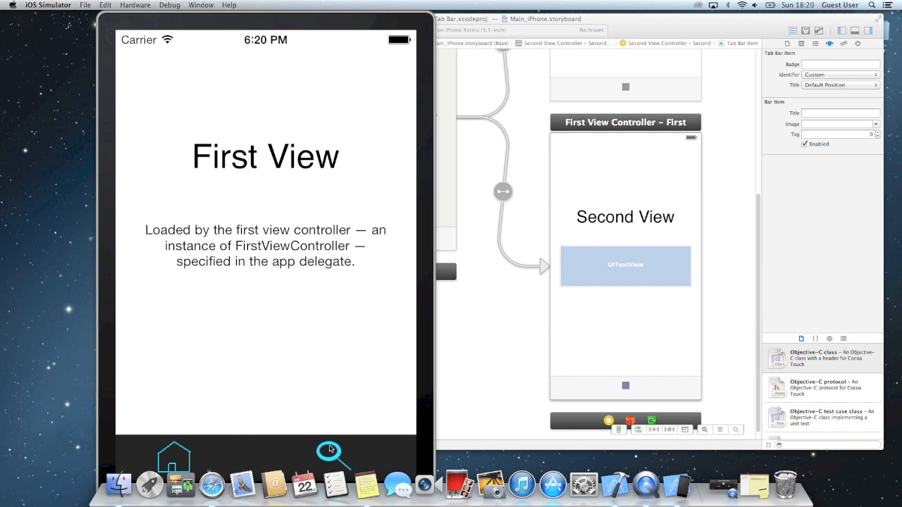
left_click(174, 455)
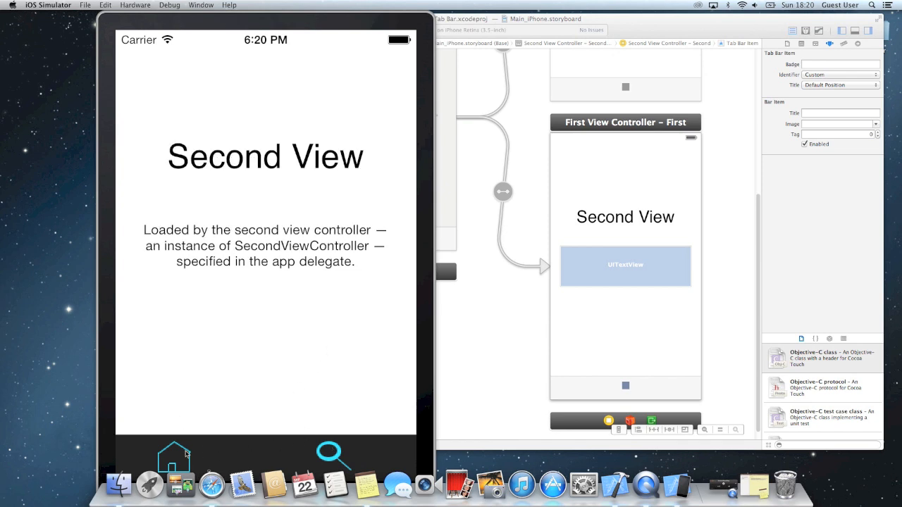
left_click(174, 454)
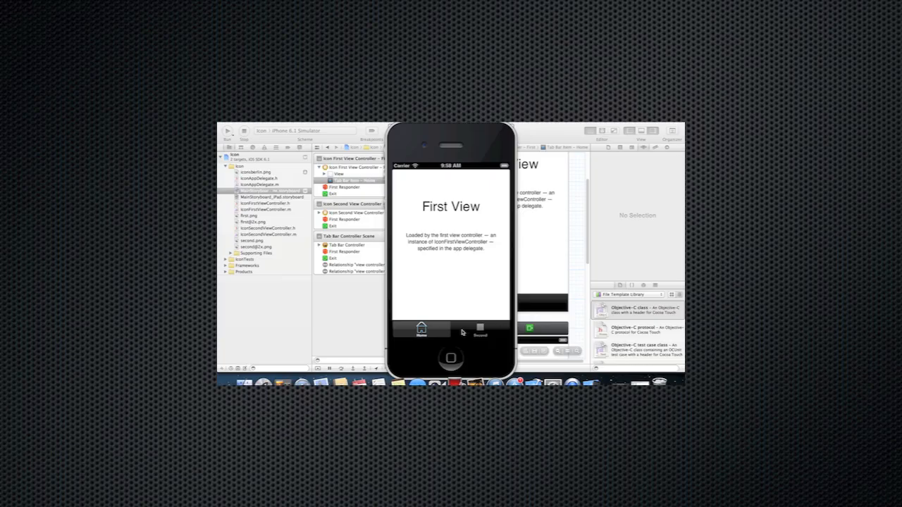
mouse_move(453, 337)
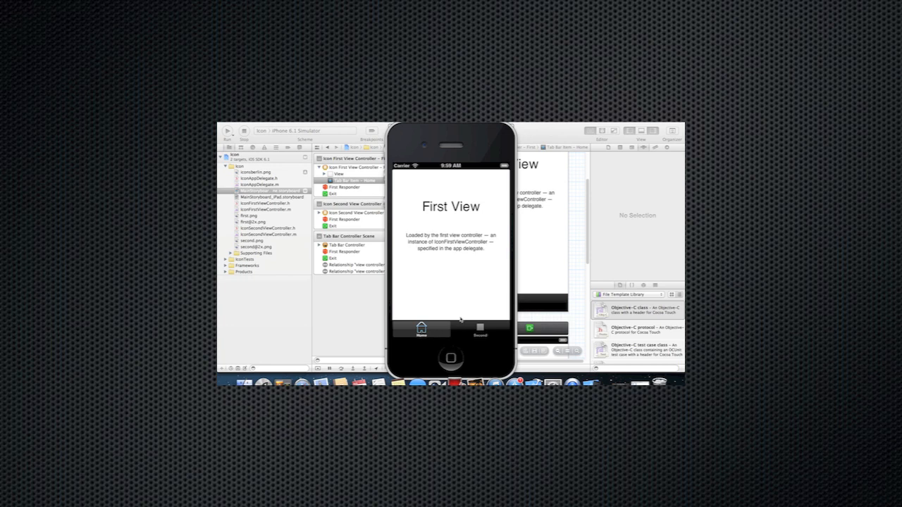
mouse_move(461, 286)
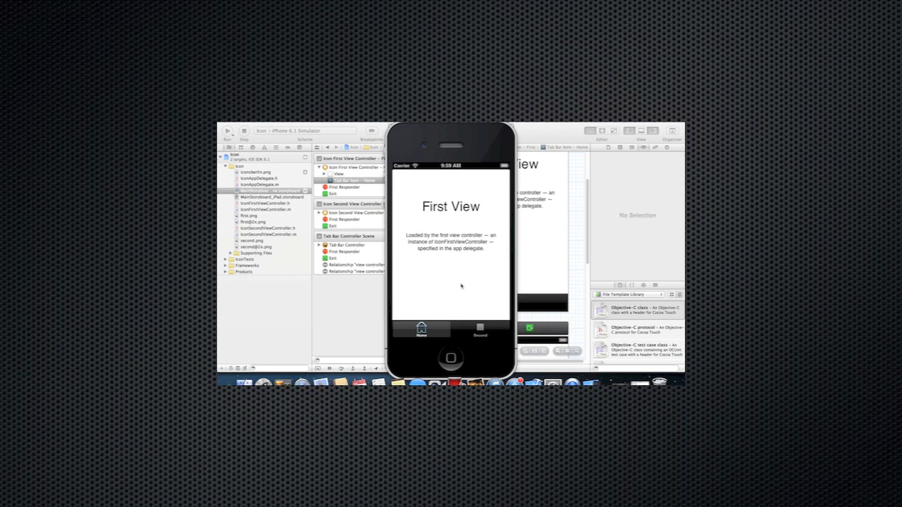